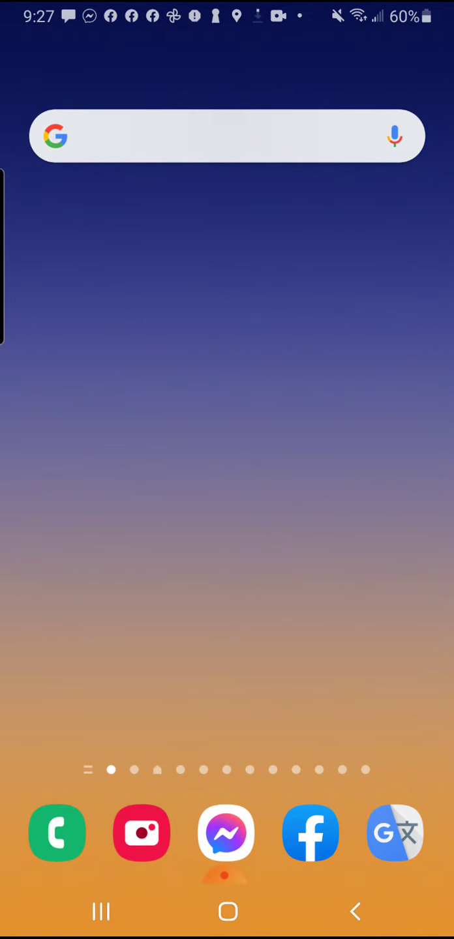
Type 'offroad outlaws' into the Google search widget, correcting a typo.
{"action": "left_click", "coordinate": [226, 136]}
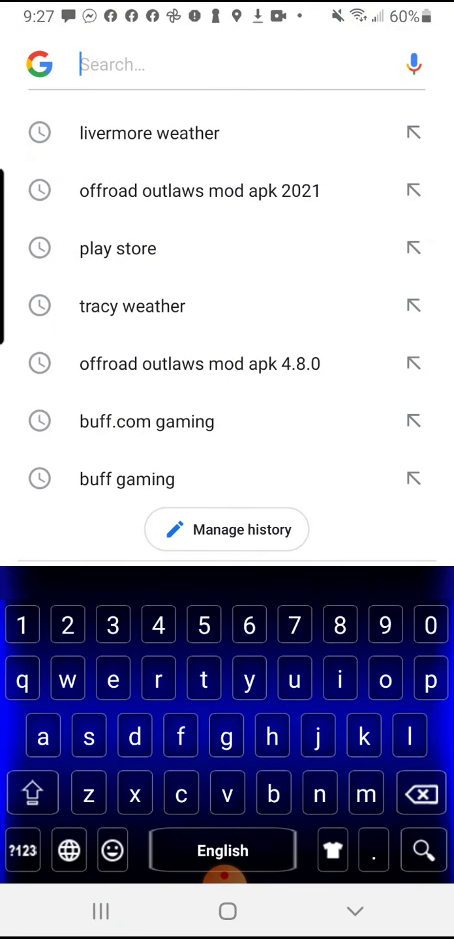
{"action": "type", "text": "offroad"}
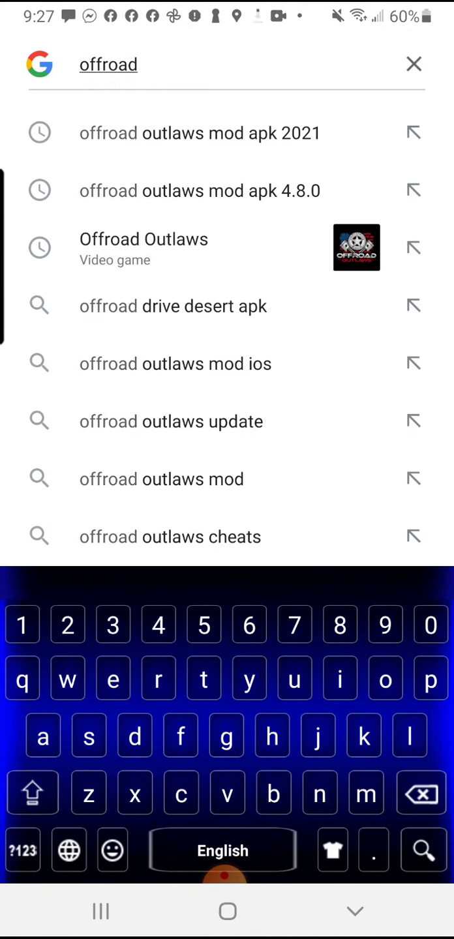
{"action": "type", "text": "out"}
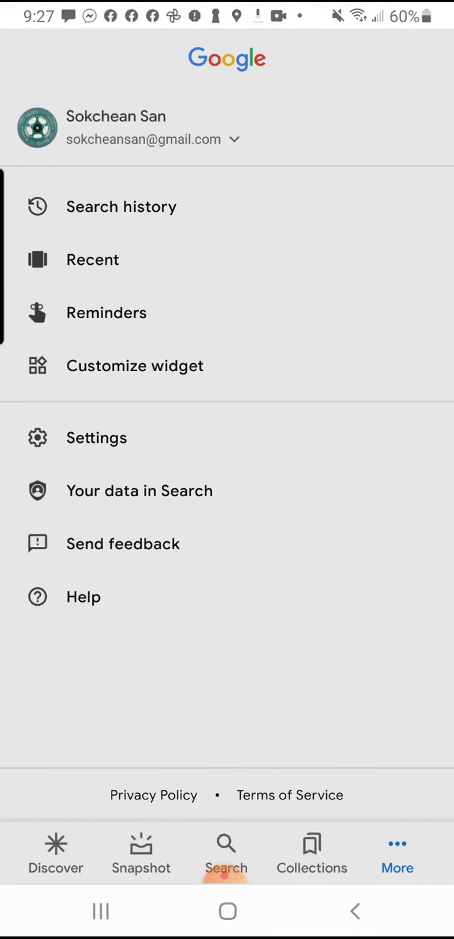
{"action": "type", "text": "offroadou"}
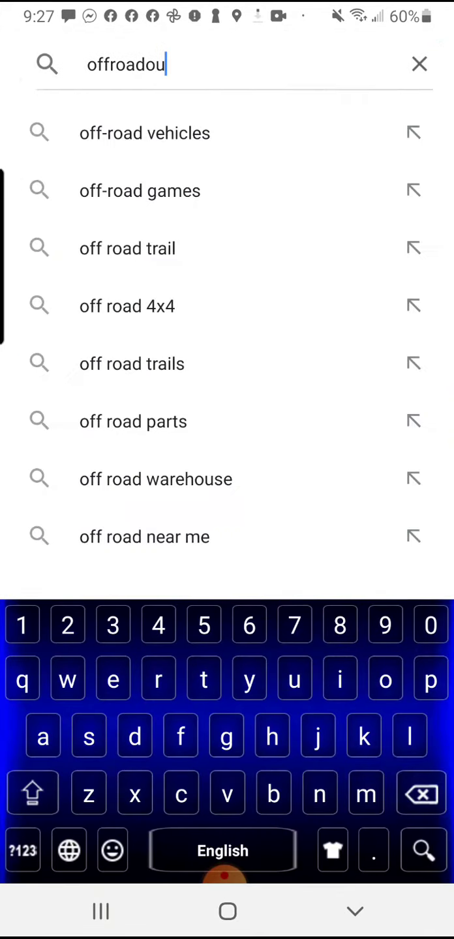
{"action": "key", "text": "Backspace"}
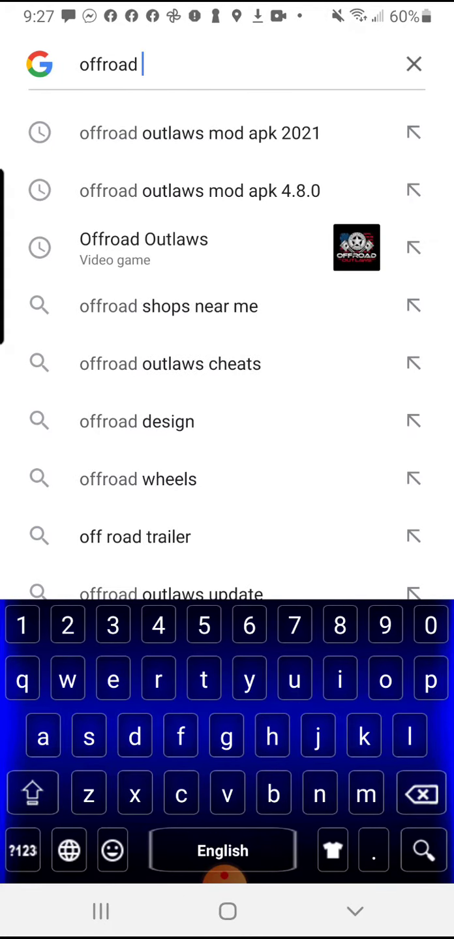
{"action": "type", "text": "outlaws"}
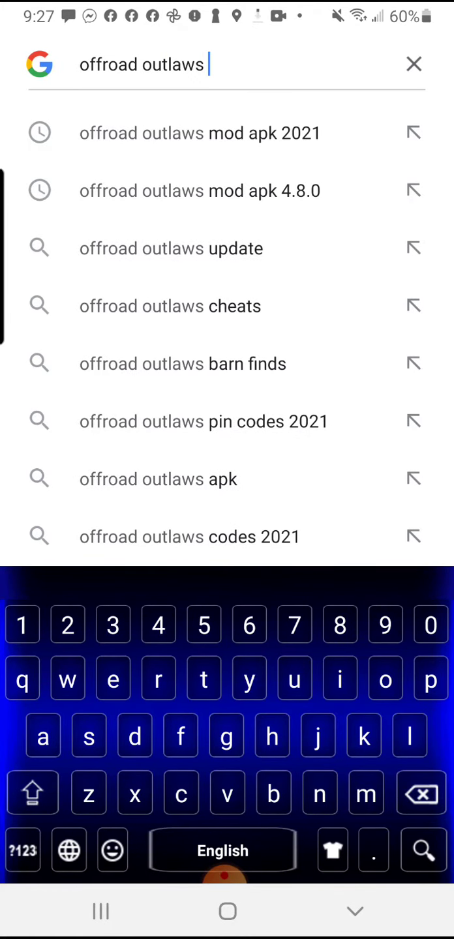
Open TechBigs' Offroad Outlaws download page and choose the 5.0.2 Mod [172 MB] file.
{"action": "left_click", "coordinate": [199, 133]}
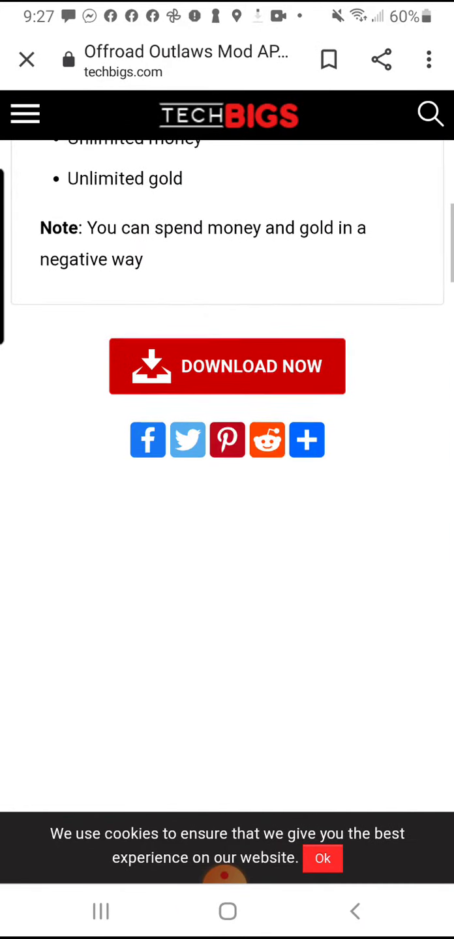
{"action": "left_click", "coordinate": [227, 365]}
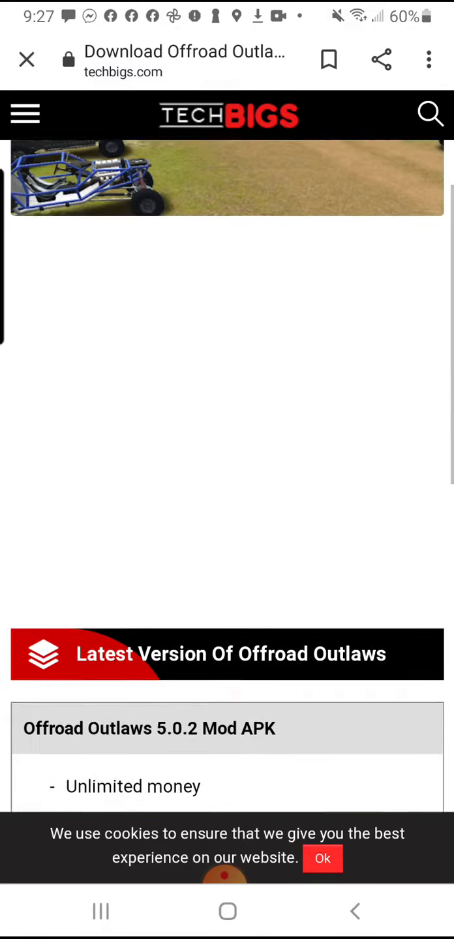
{"action": "scroll", "scroll_direction": "down", "scroll_amount": 3}
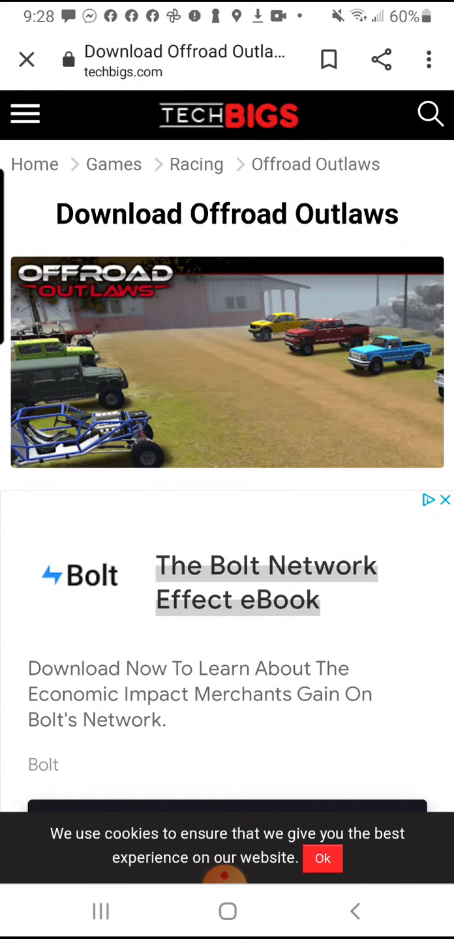
{"action": "scroll", "scroll_direction": "down", "scroll_amount": 3}
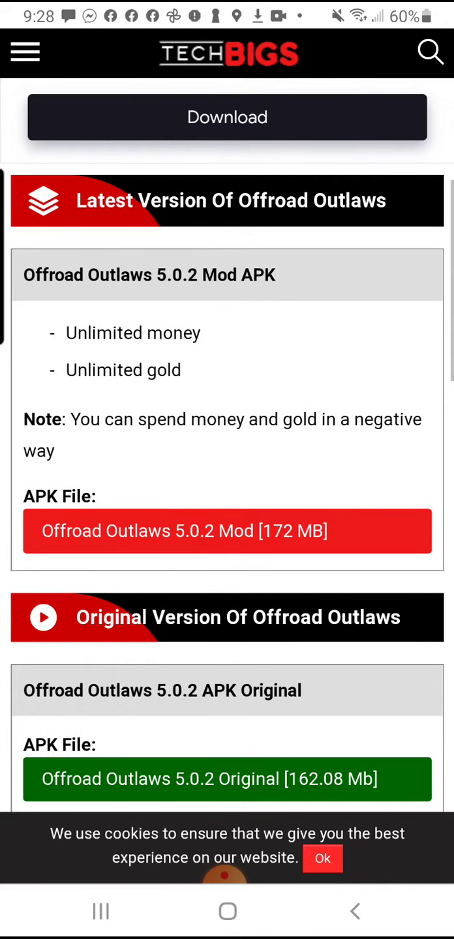
{"action": "scroll", "scroll_direction": "down", "scroll_amount": 3}
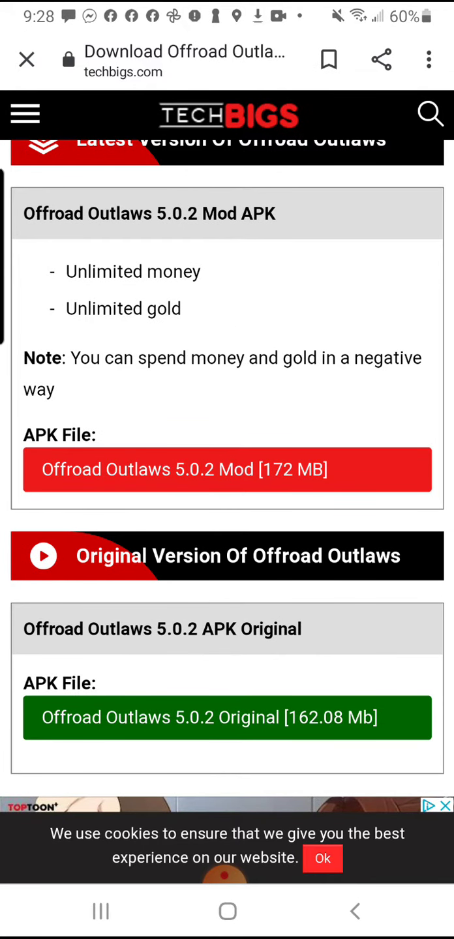
{"action": "left_click", "coordinate": [227, 469]}
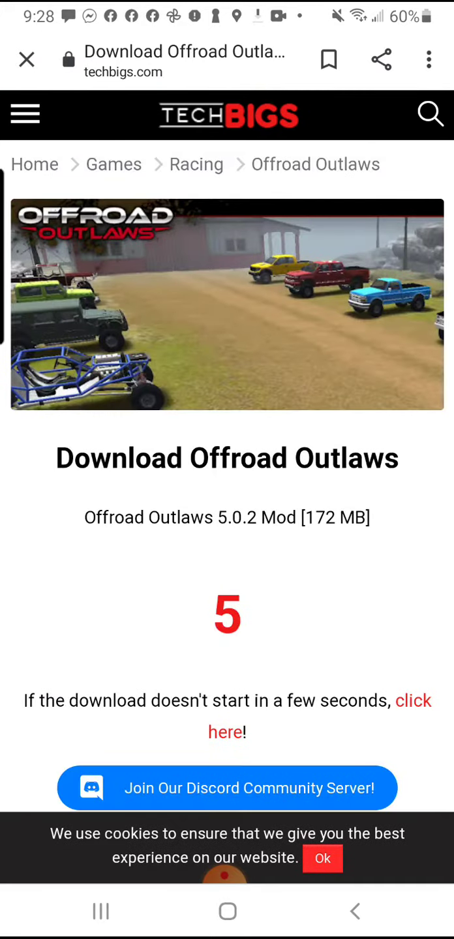
{"action": "scroll", "scroll_direction": "down", "scroll_amount": 3}
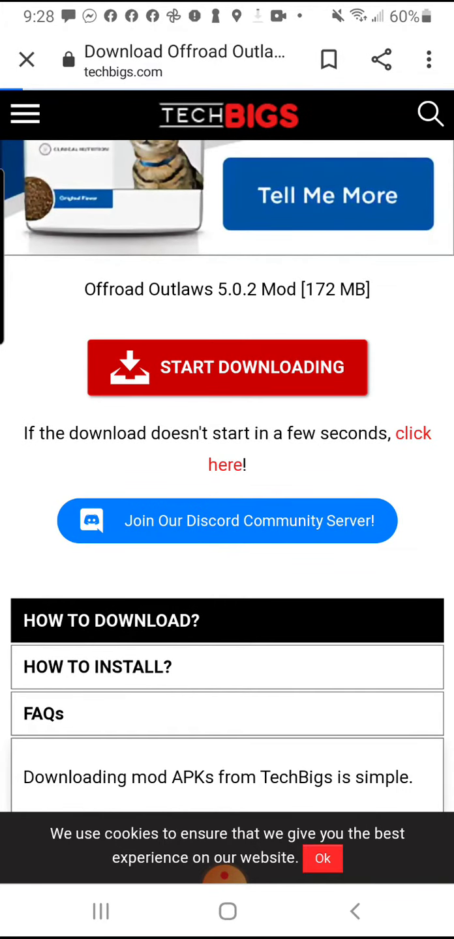
Start downloading the 5.0.2 Mod file again, confirming the 'Download file again?' dialog.
{"action": "left_click", "coordinate": [227, 367]}
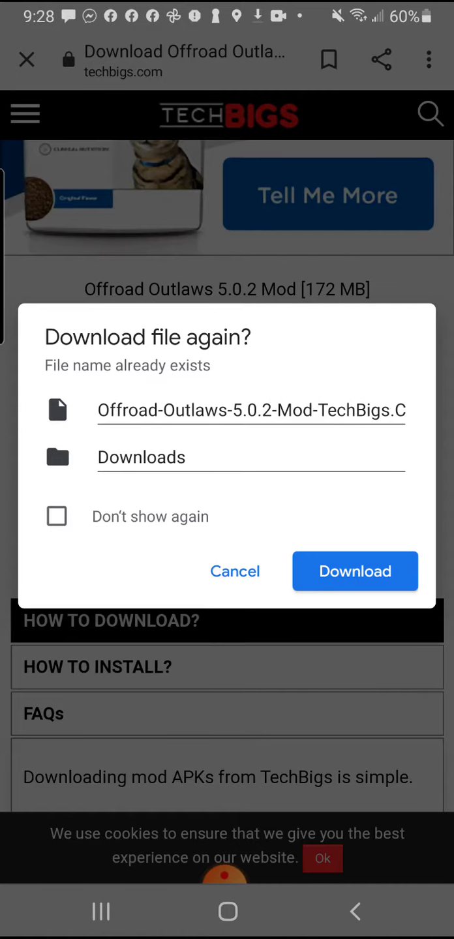
{"action": "left_click", "coordinate": [355, 571]}
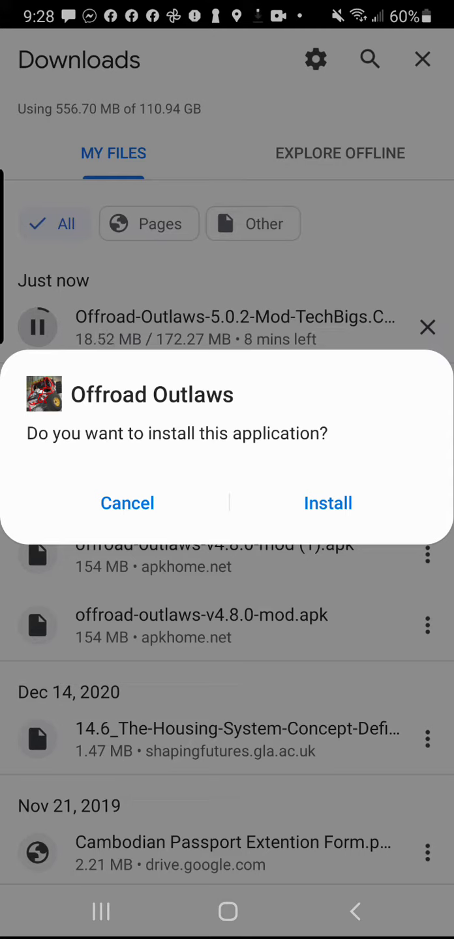
Install Offroad Outlaws through the package installer, then open the game.
{"action": "left_click", "coordinate": [328, 503]}
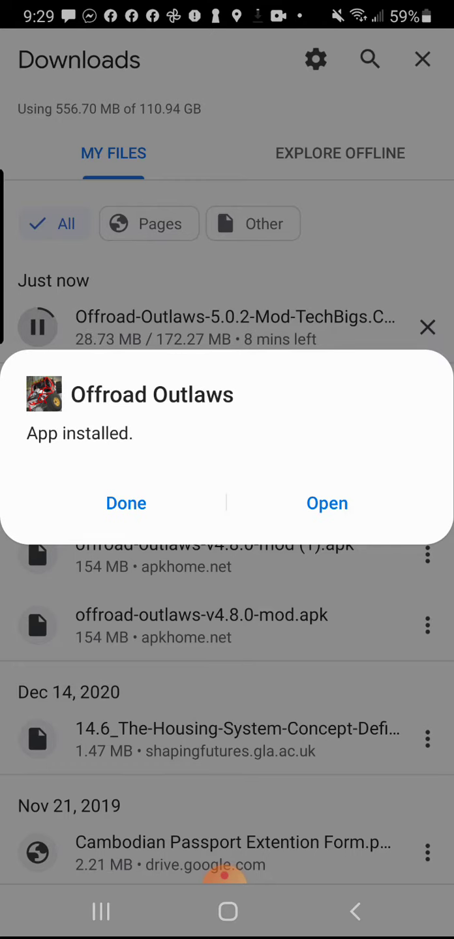
{"action": "left_click", "coordinate": [327, 502]}
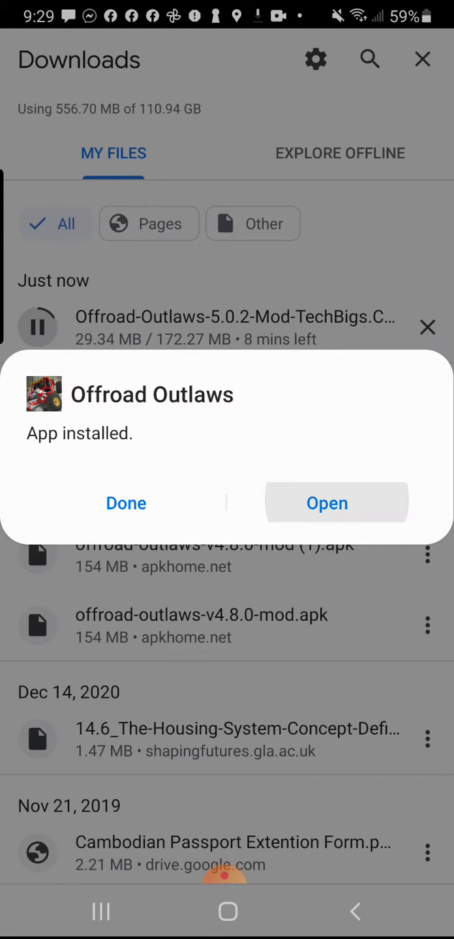
Launch the game, dismiss the gold doubling announcement and browse the Trucks category.
{"action": "left_click", "coordinate": [326, 503]}
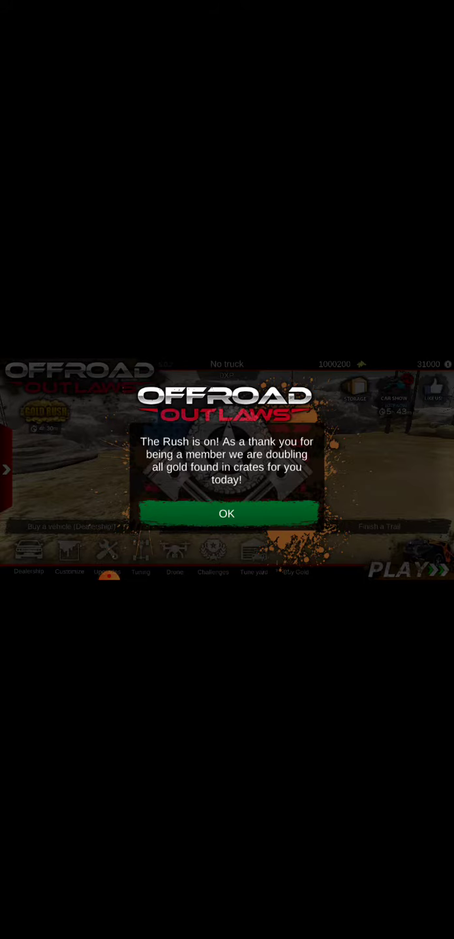
{"action": "left_click", "coordinate": [226, 513]}
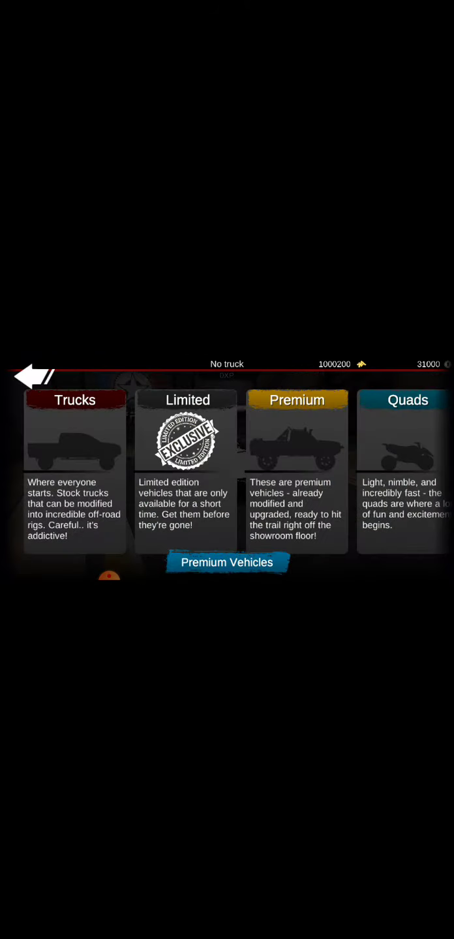
{"action": "left_click", "coordinate": [227, 562]}
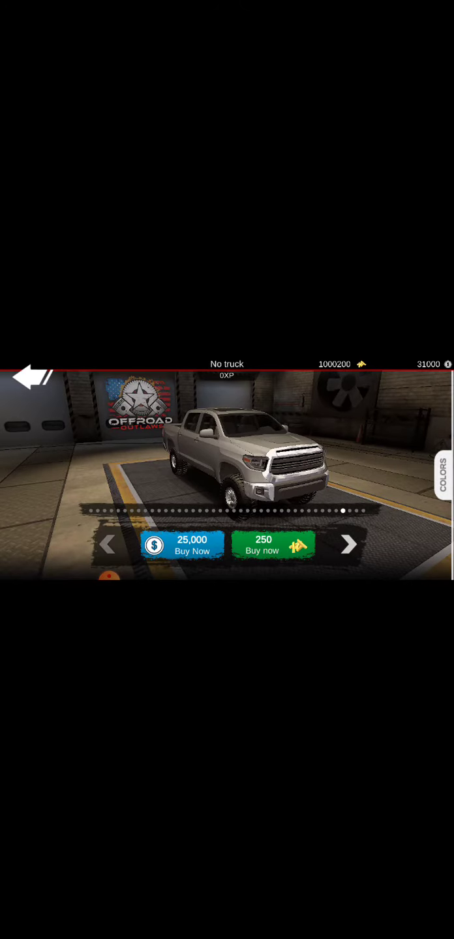
Cycle forward and back through the dealership's vehicles for sale.
{"action": "left_click", "coordinate": [349, 546]}
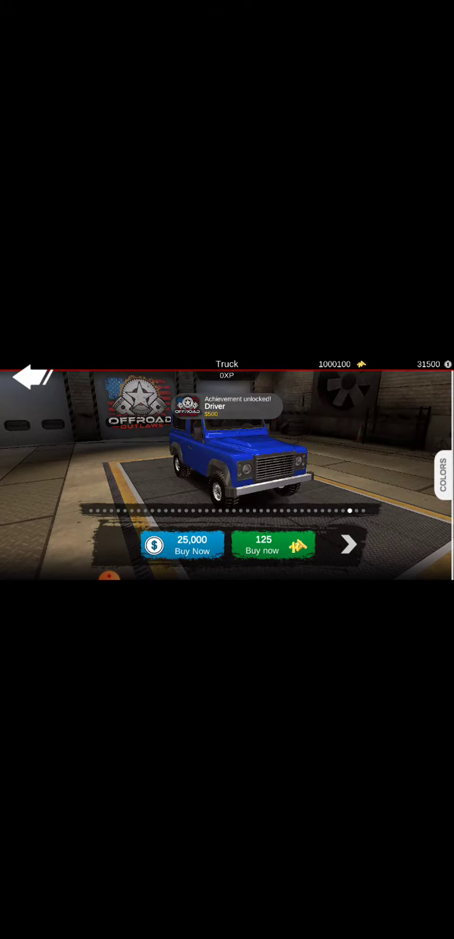
{"action": "left_click", "coordinate": [348, 544]}
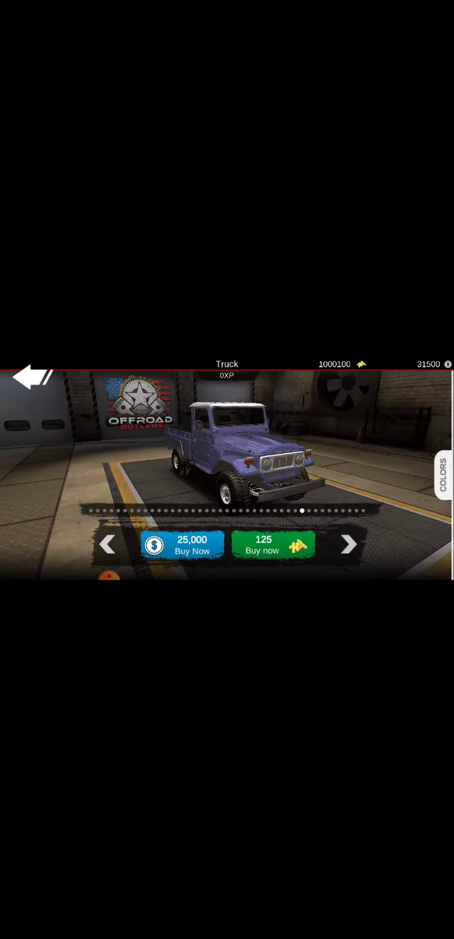
{"action": "left_click", "coordinate": [348, 544]}
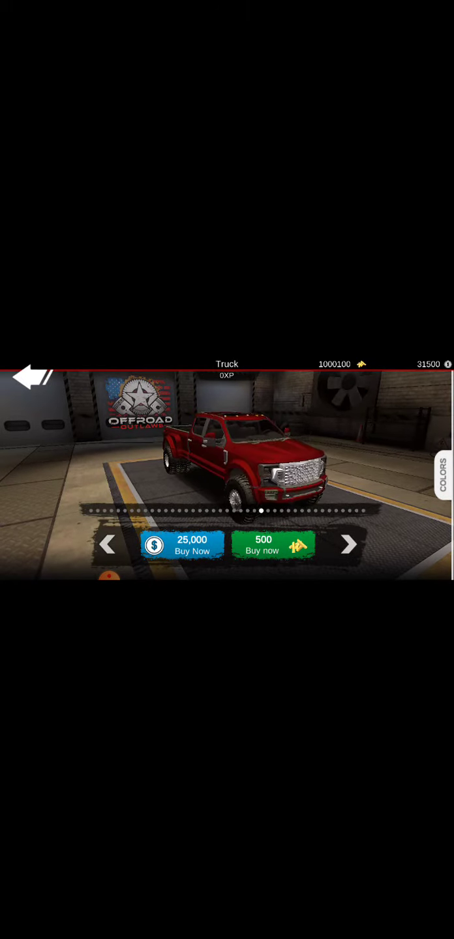
{"action": "left_click", "coordinate": [348, 544]}
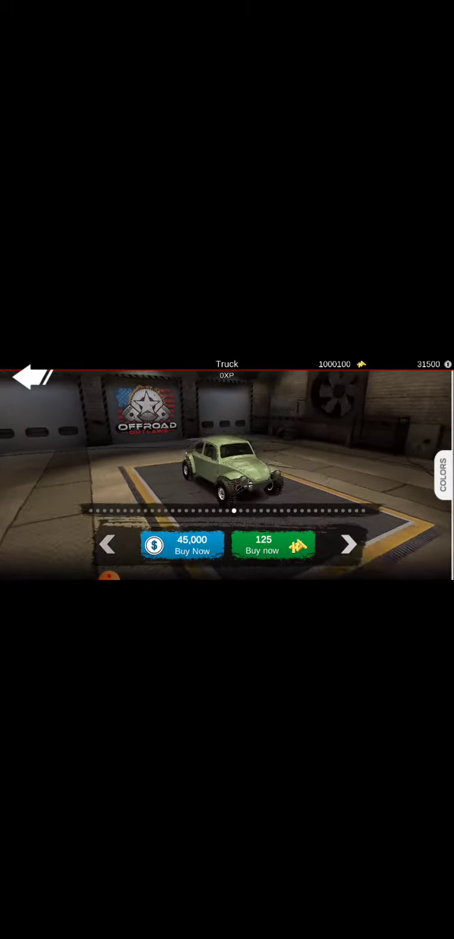
{"action": "left_click", "coordinate": [349, 544]}
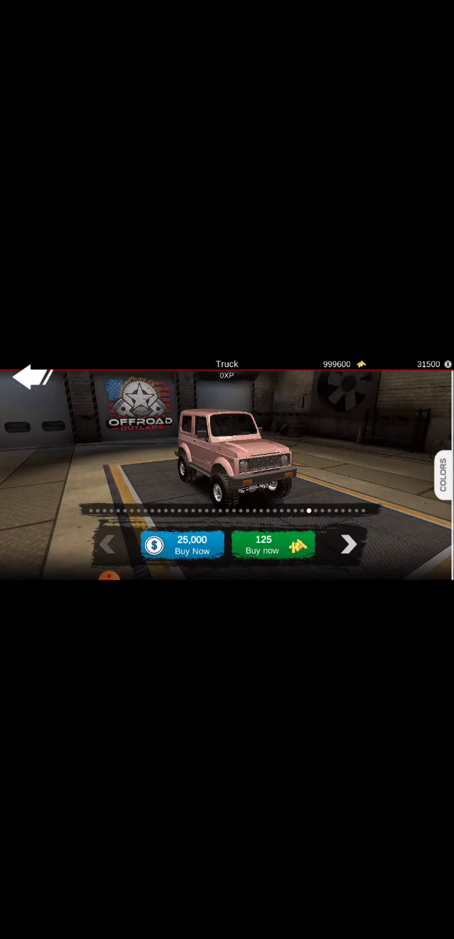
{"action": "left_click", "coordinate": [348, 545]}
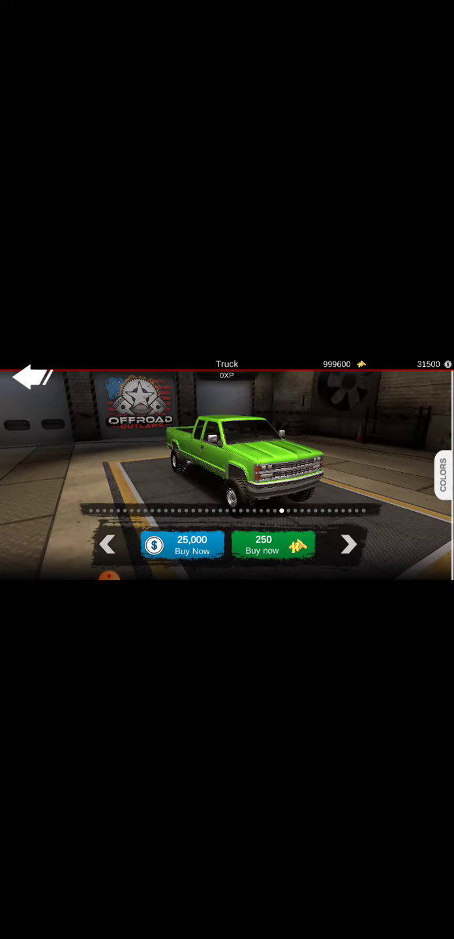
{"action": "left_click", "coordinate": [31, 378]}
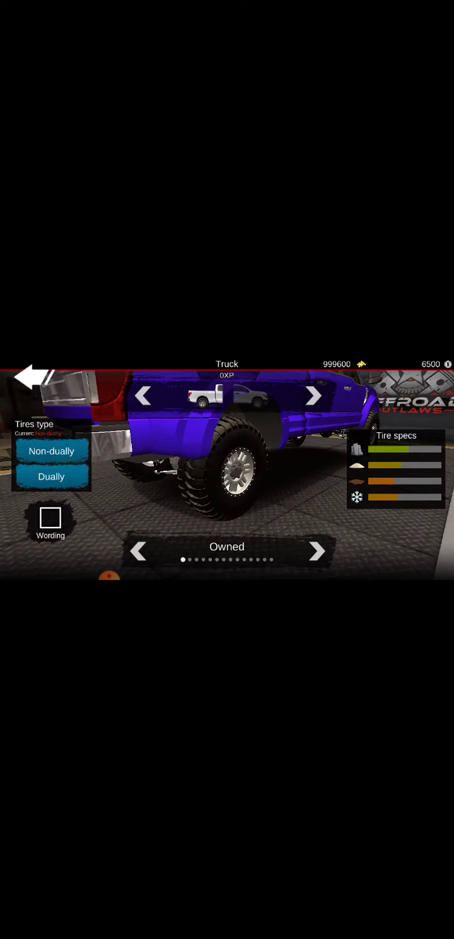
Pick a tyre type for the purple truck and recolour its wheel spokes.
{"action": "left_click", "coordinate": [317, 551]}
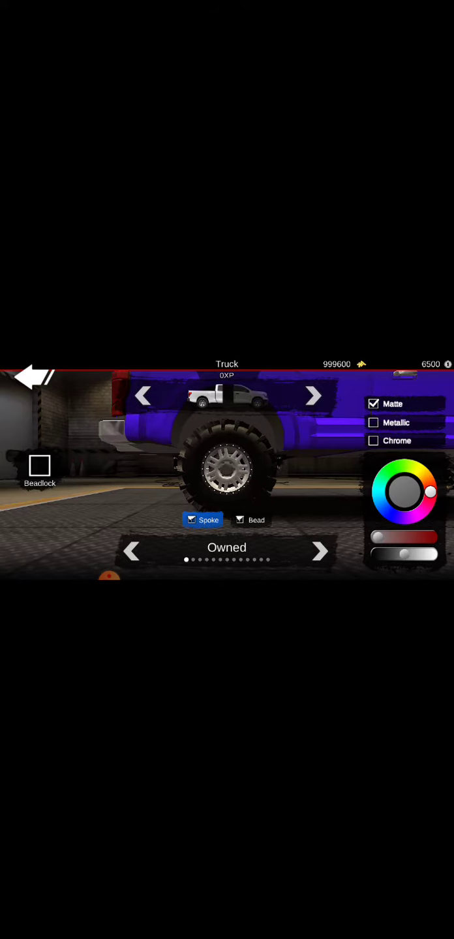
{"action": "left_click", "coordinate": [40, 464]}
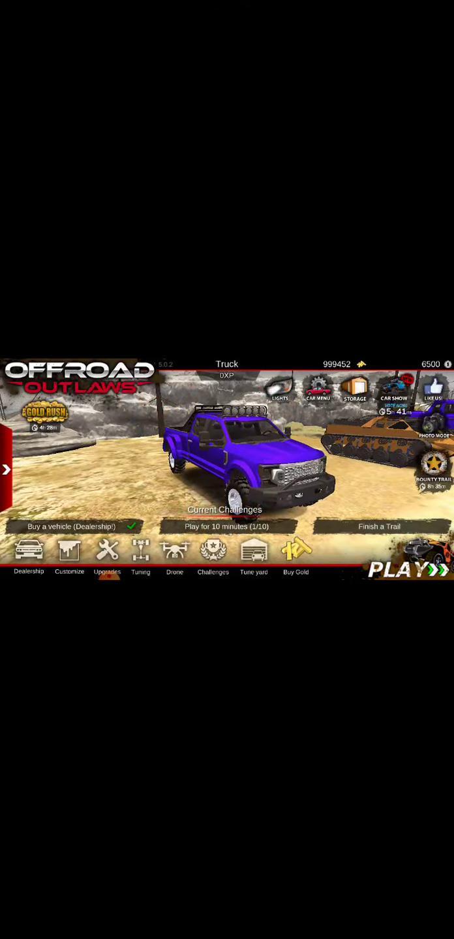
Upgrade engine power, grip and turbo to stage 4 until each is MAXED OUT.
{"action": "left_click", "coordinate": [107, 551]}
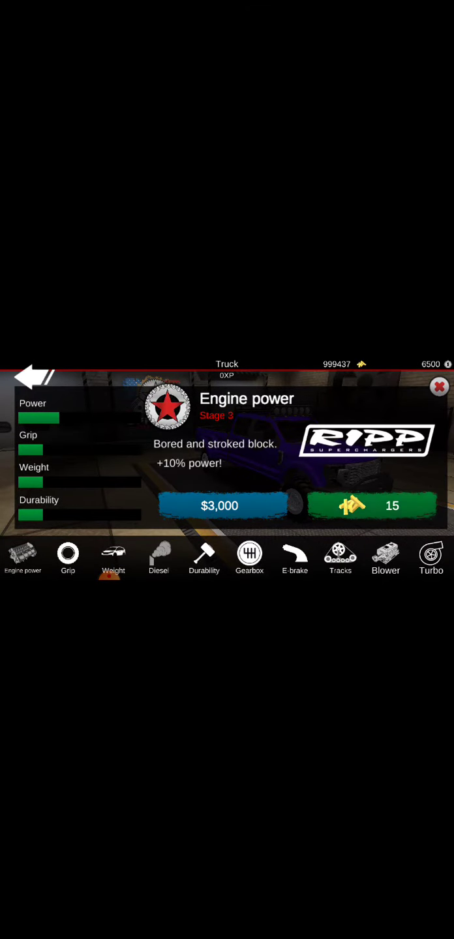
{"action": "left_click", "coordinate": [219, 506]}
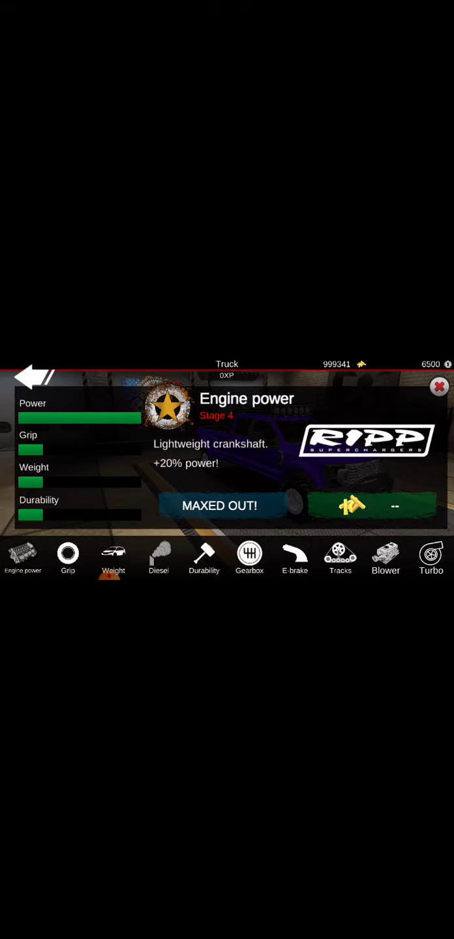
{"action": "left_click", "coordinate": [67, 558]}
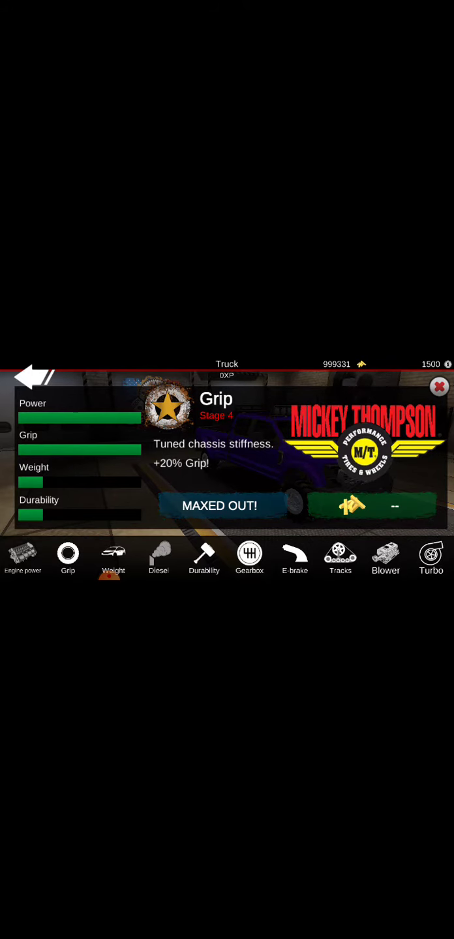
{"action": "left_click", "coordinate": [159, 559]}
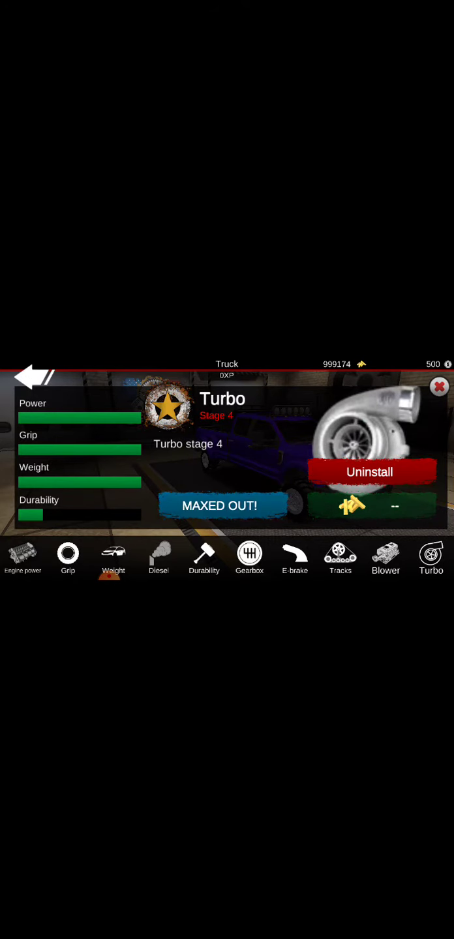
{"action": "left_click", "coordinate": [204, 557]}
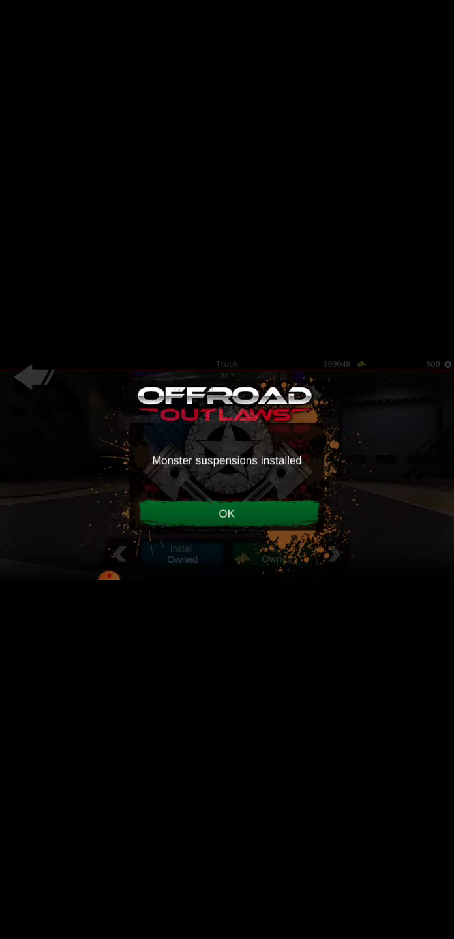
Confirm monster suspension and tune rear steering, suspension travel and stiffness.
{"action": "left_click", "coordinate": [227, 514]}
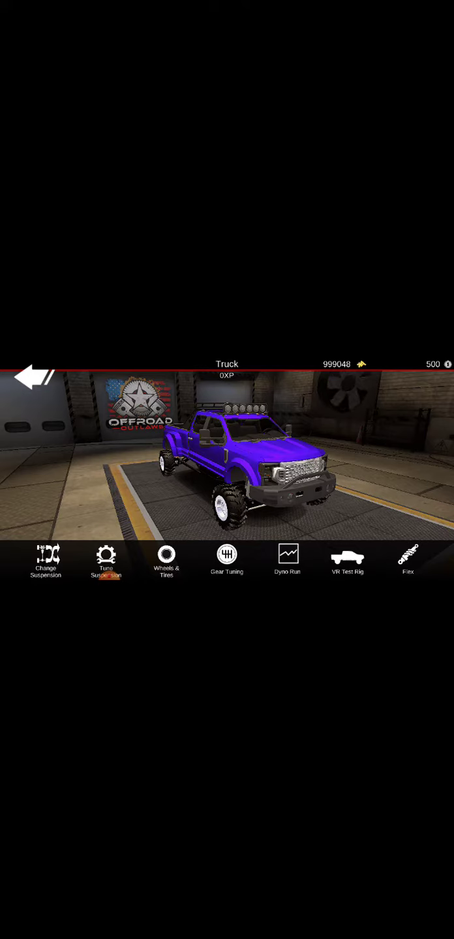
{"action": "left_click", "coordinate": [105, 558]}
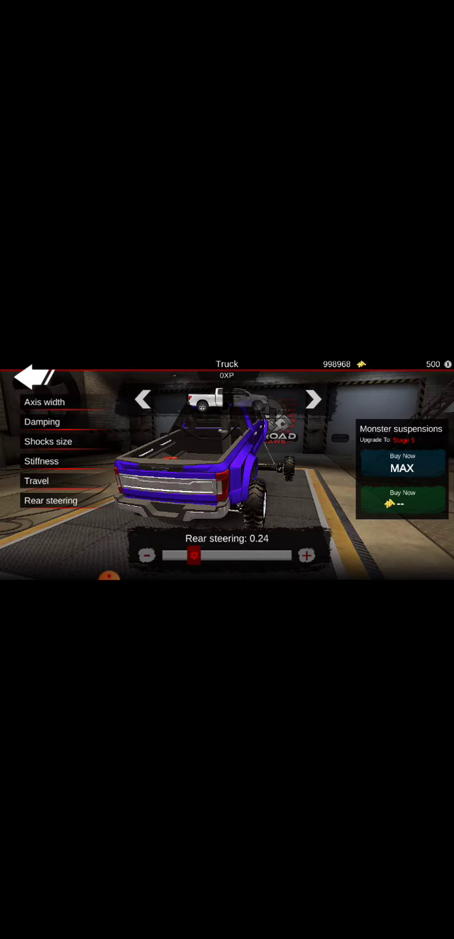
{"action": "left_click", "coordinate": [305, 555]}
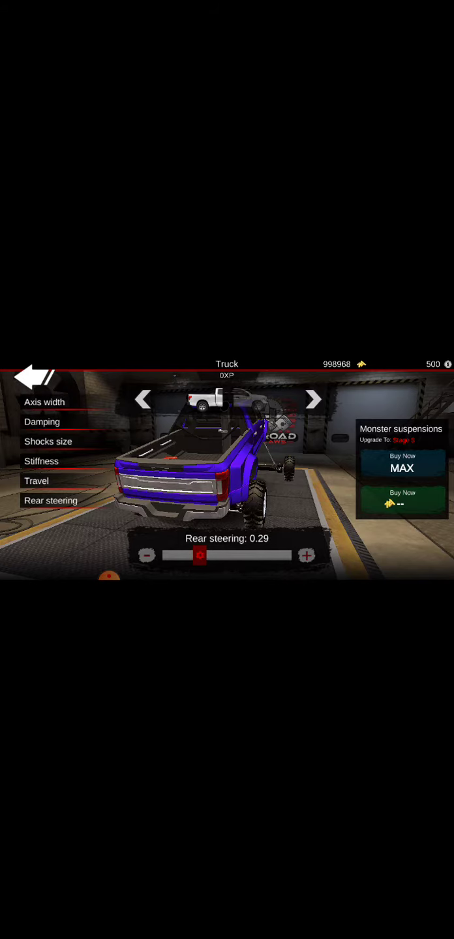
{"action": "left_click", "coordinate": [37, 481]}
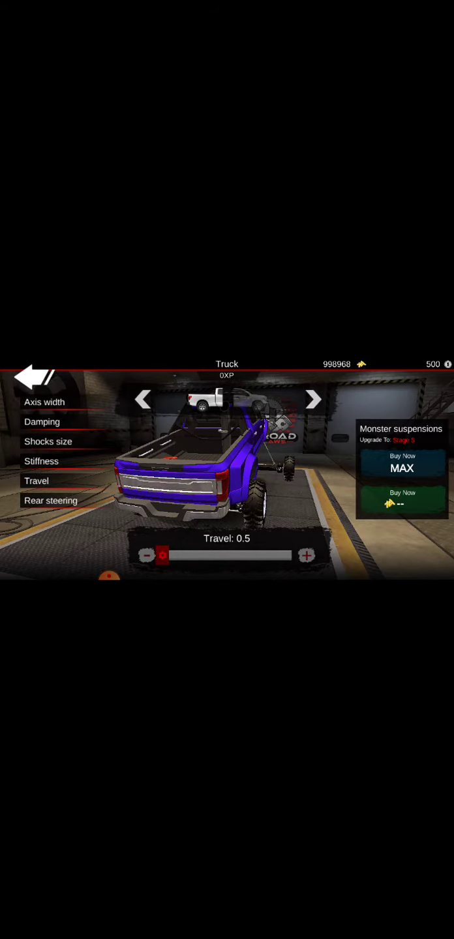
{"action": "left_click", "coordinate": [41, 461]}
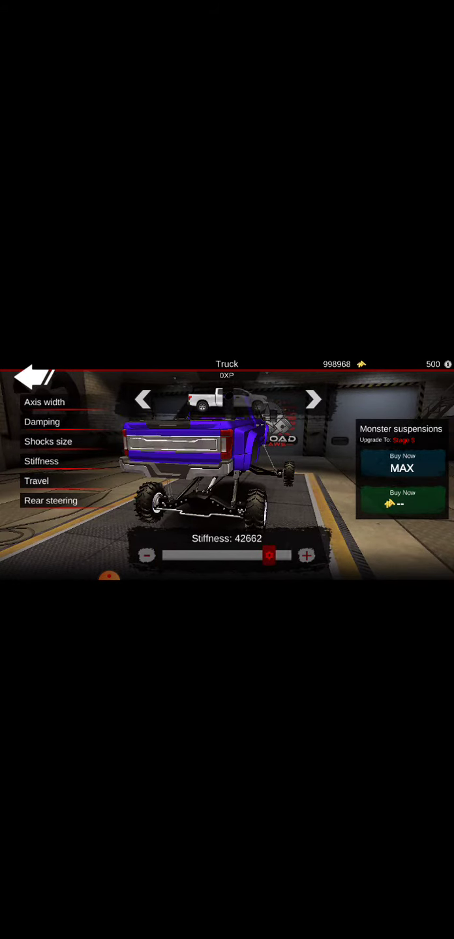
{"action": "left_click", "coordinate": [45, 401]}
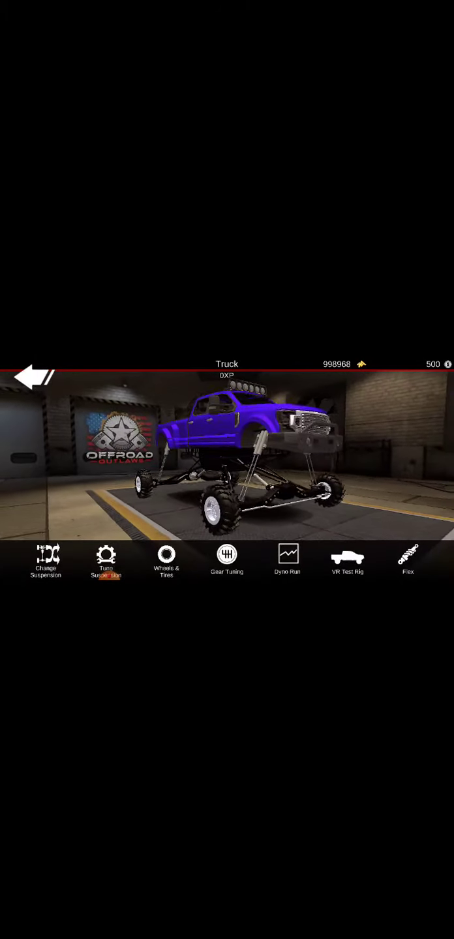
Raise the wheel radius to its maximum in the wheel settings.
{"action": "left_click", "coordinate": [166, 563]}
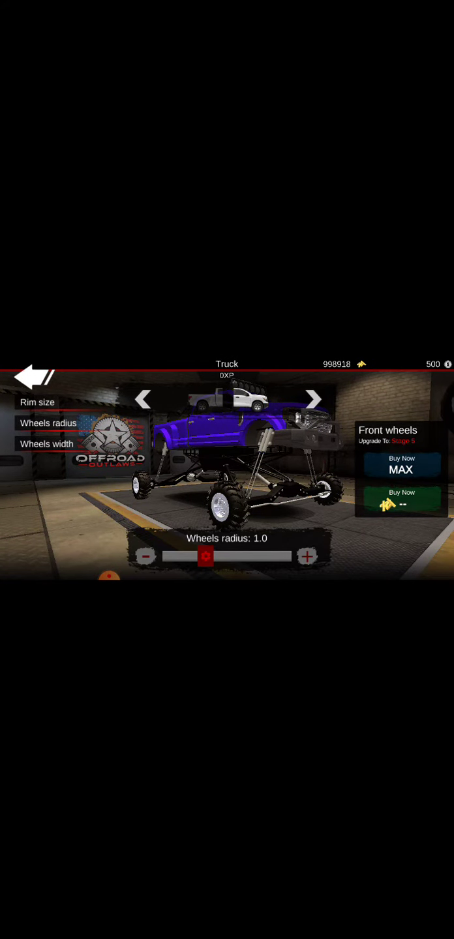
{"action": "left_click", "coordinate": [46, 444]}
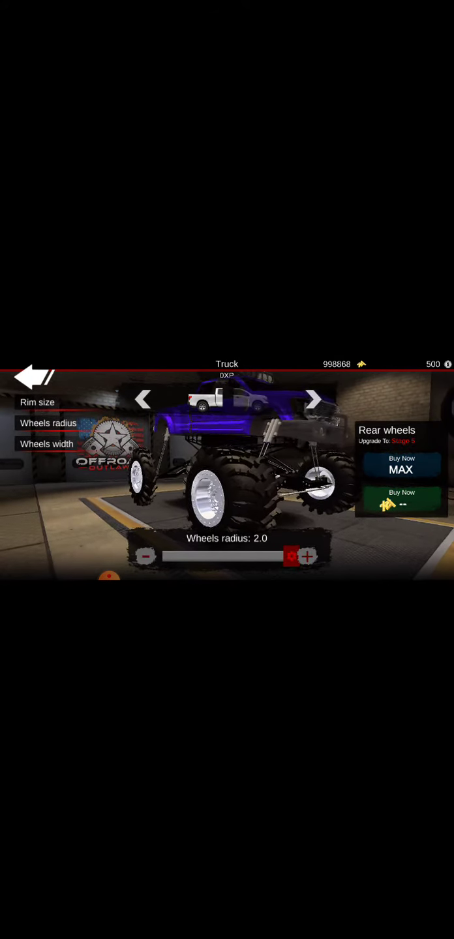
{"action": "left_click", "coordinate": [46, 443]}
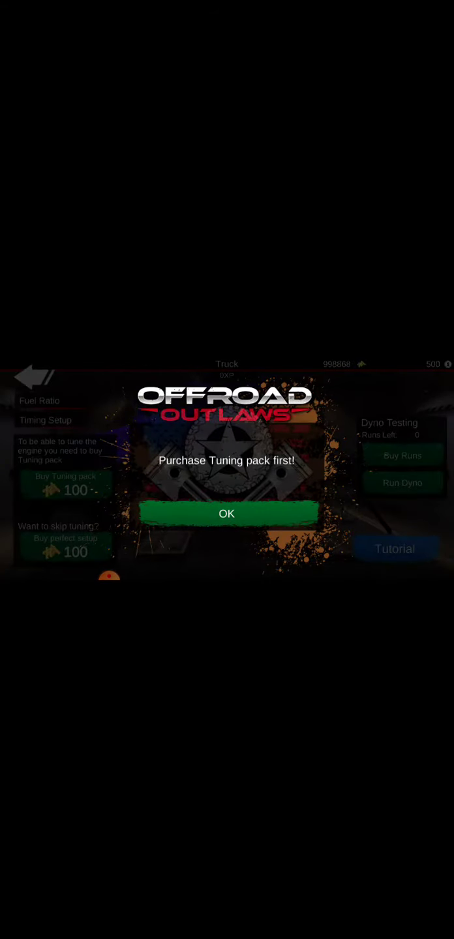
Dismiss the tuning pack notice, return to the garage and start driving.
{"action": "left_click", "coordinate": [226, 514]}
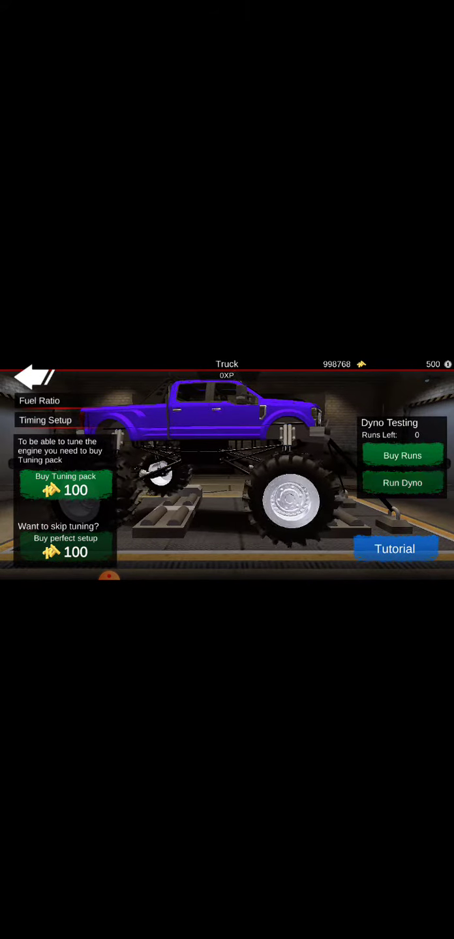
{"action": "left_click", "coordinate": [34, 377]}
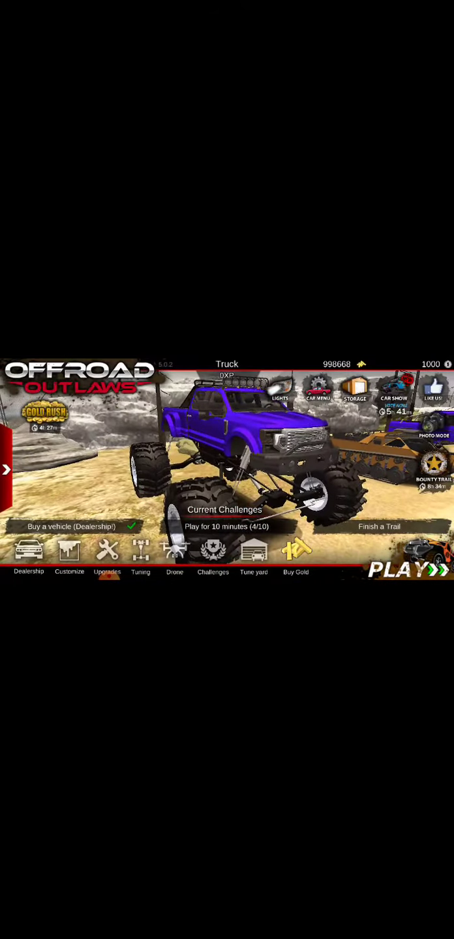
{"action": "left_click", "coordinate": [401, 570]}
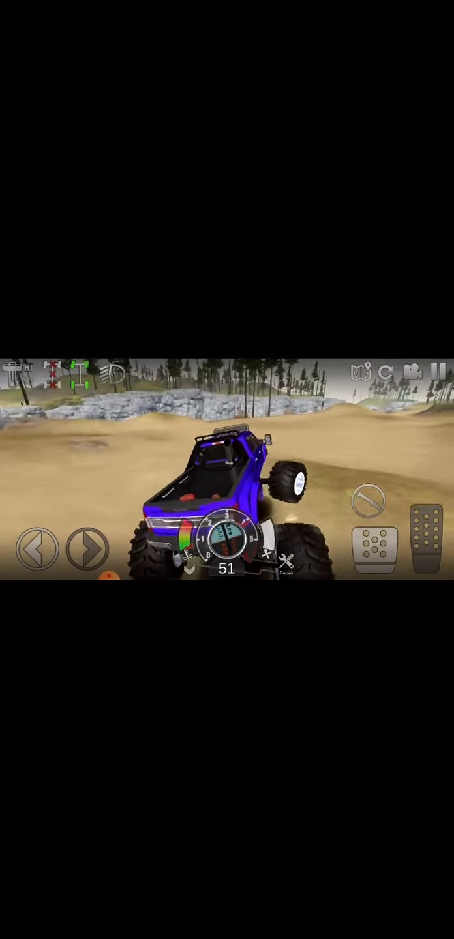